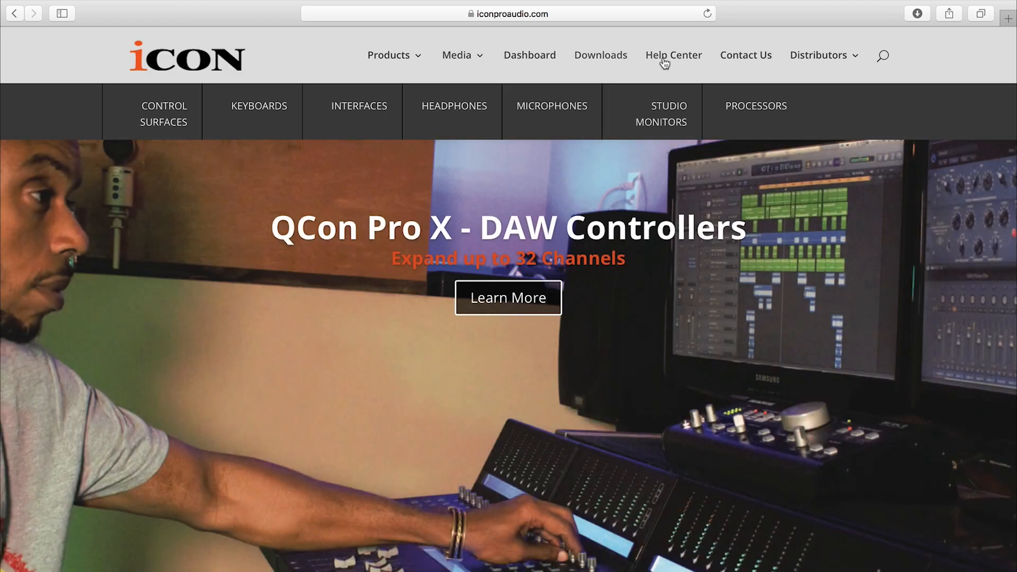
Step: Visit the ICON Pro Audio Help Center and then the user dashboard
left_click(674, 55)
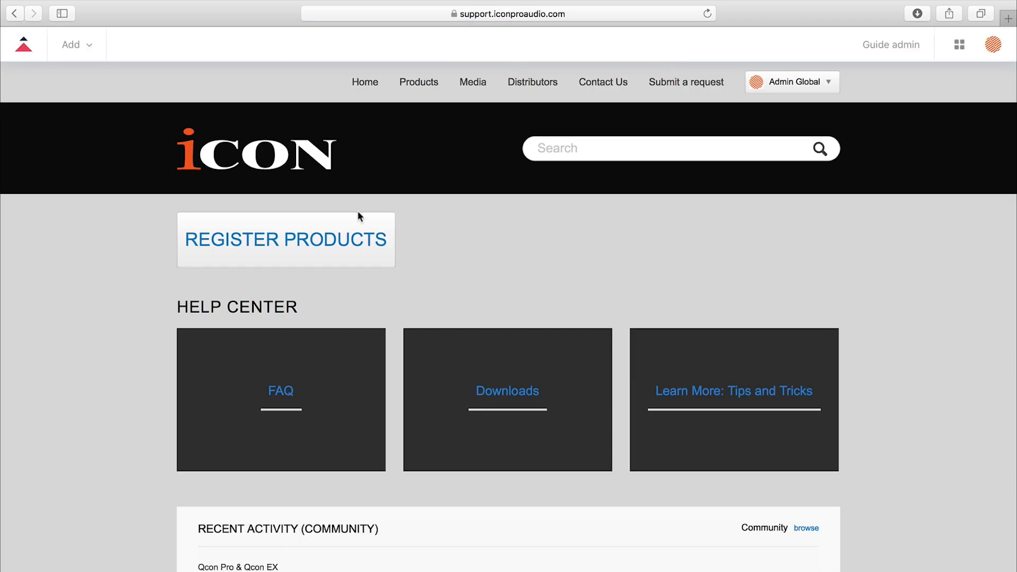
left_click(286, 240)
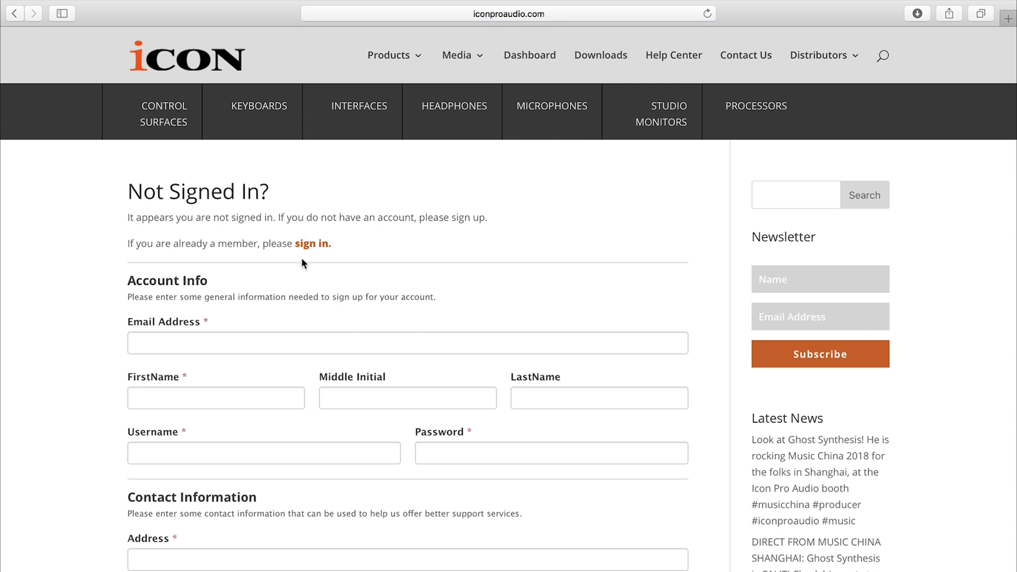
scroll("down", 3)
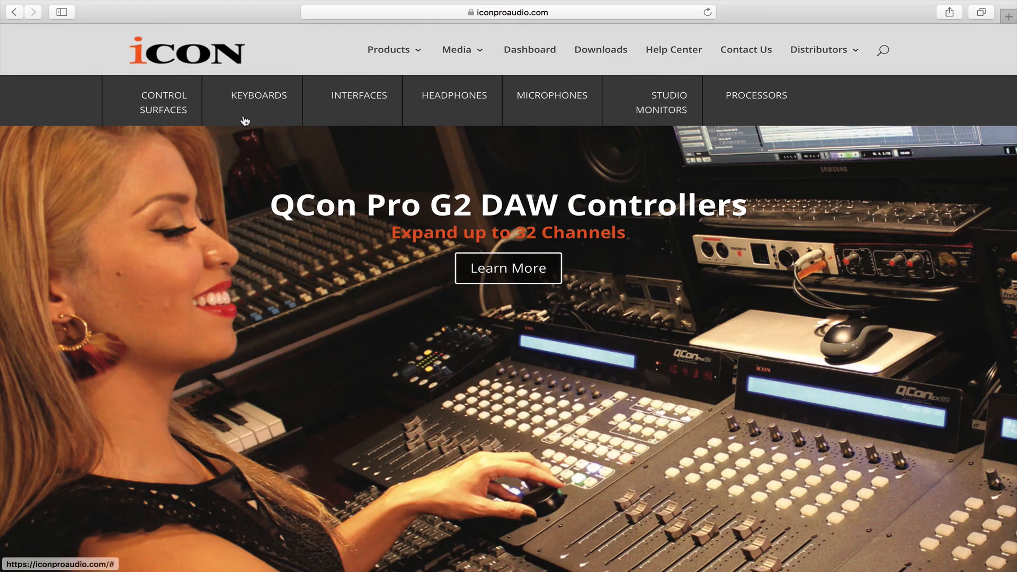
Step: Open the QCon Pro G2 page under Control Surfaces and show its Downloads
left_click(163, 102)
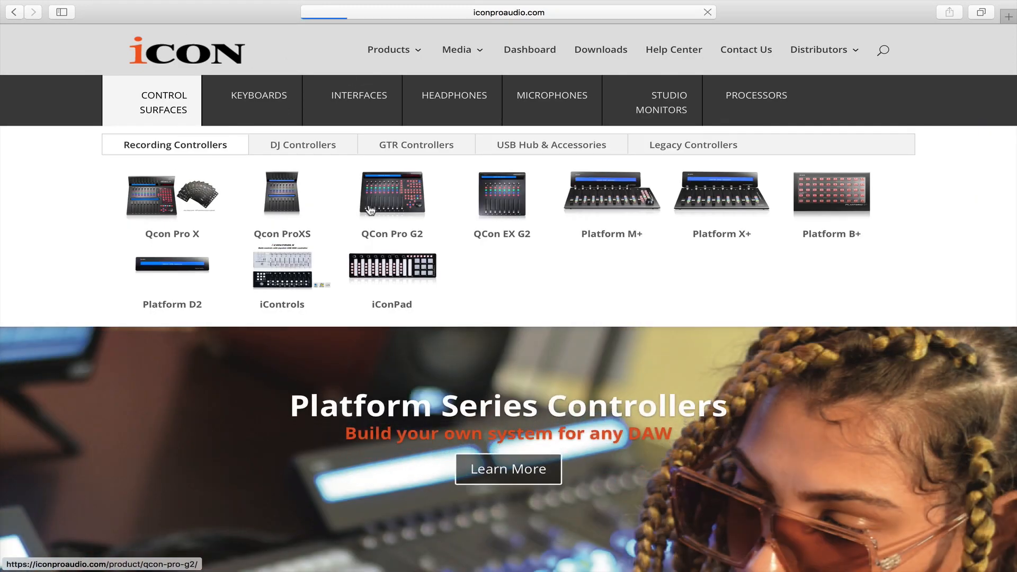
left_click(392, 194)
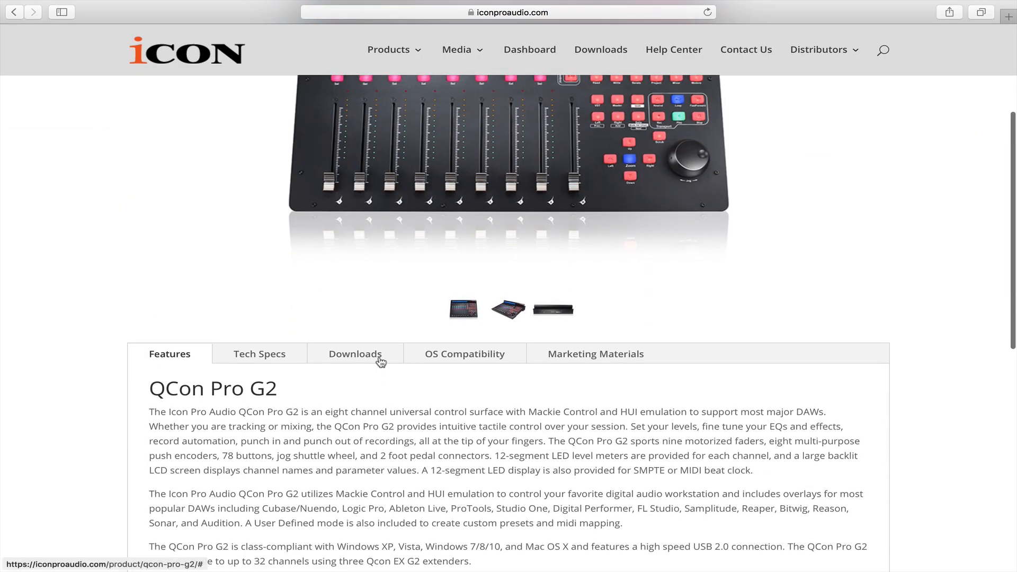
left_click(355, 354)
type("Audio")
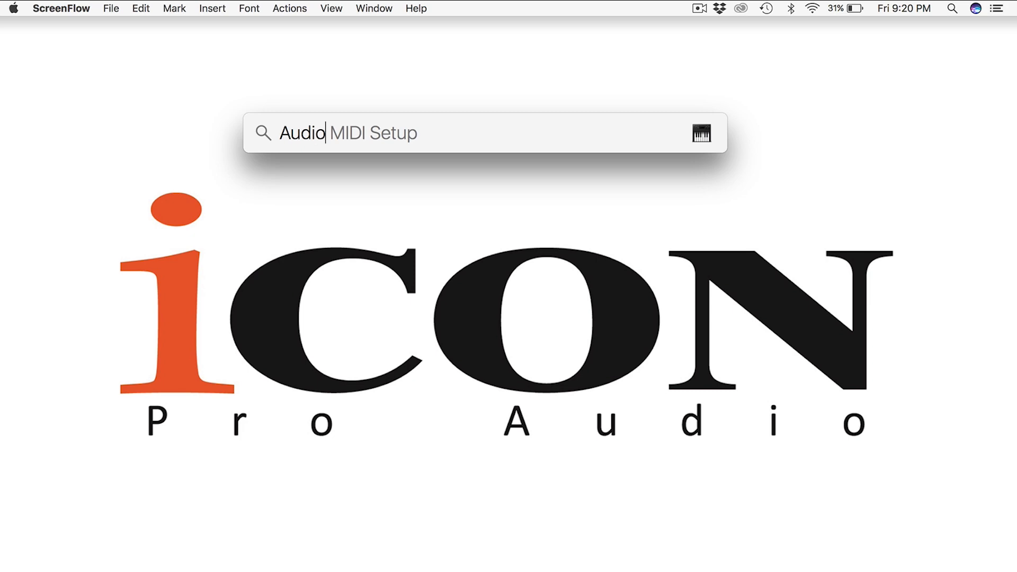
Step: Launch Audio MIDI Setup from Spotlight to view the connected QCON devices
key("Return")
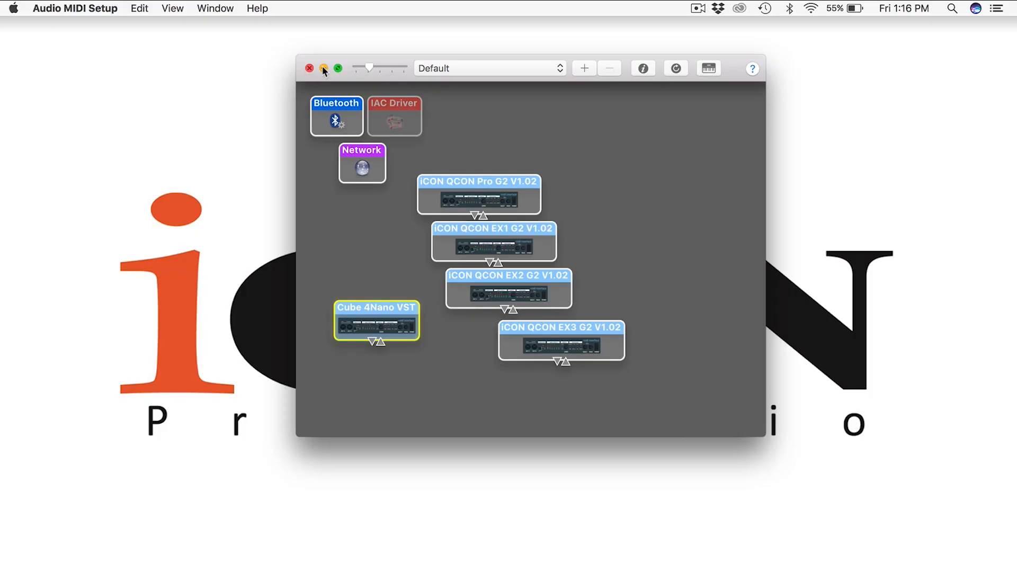
Step: Minimize the Audio MIDI Setup MIDI Studio window
left_click(309, 68)
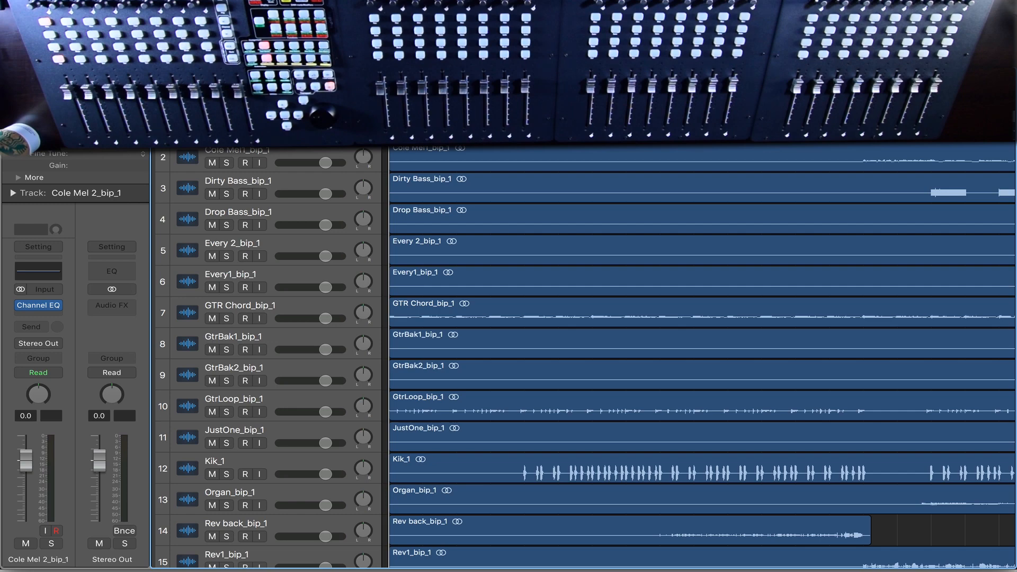
Step: Open Logic's Control Surfaces Setup and install a Mackie Control device
left_click(58, 9)
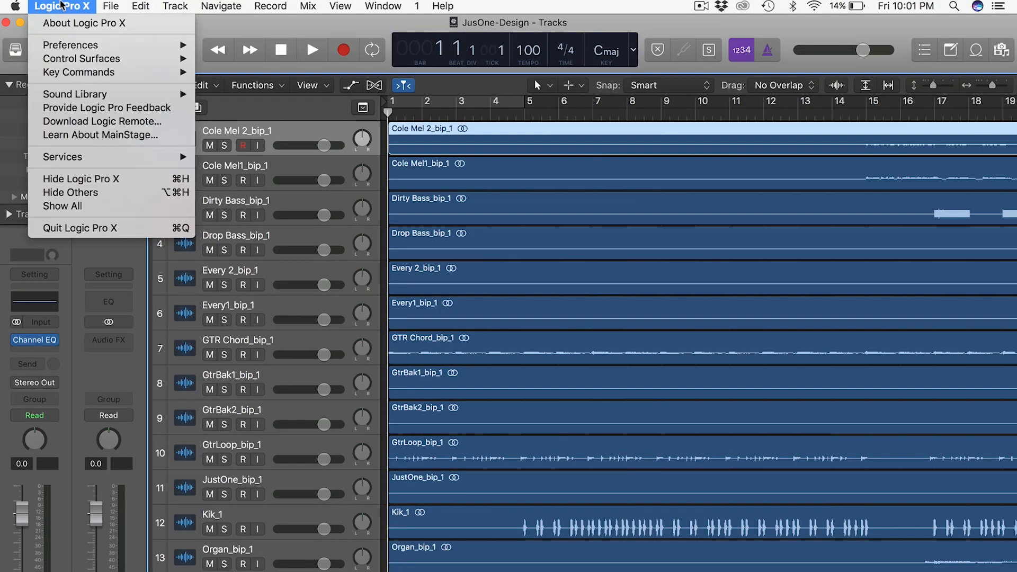
mouse_move(79, 58)
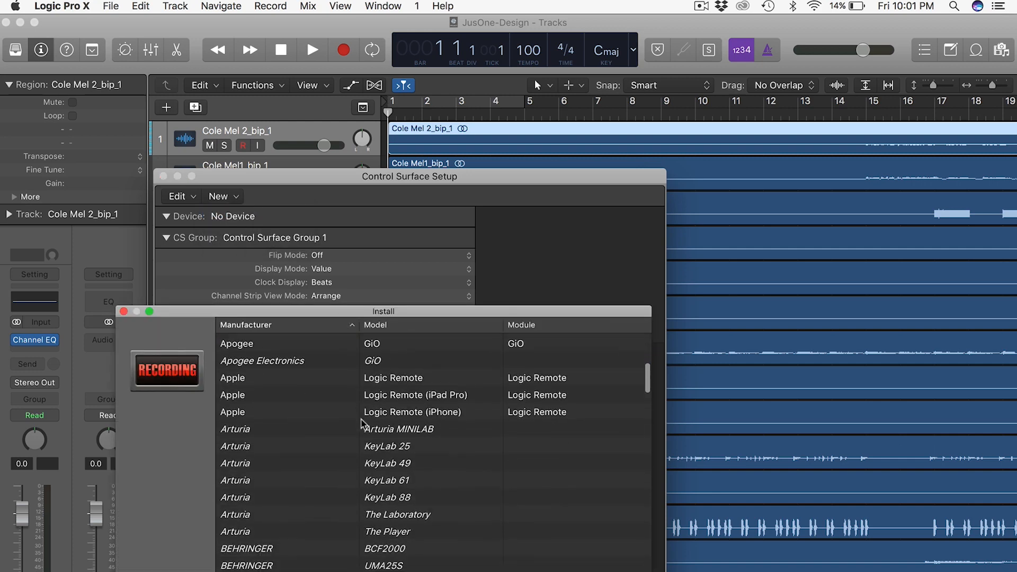
scroll("down", 3)
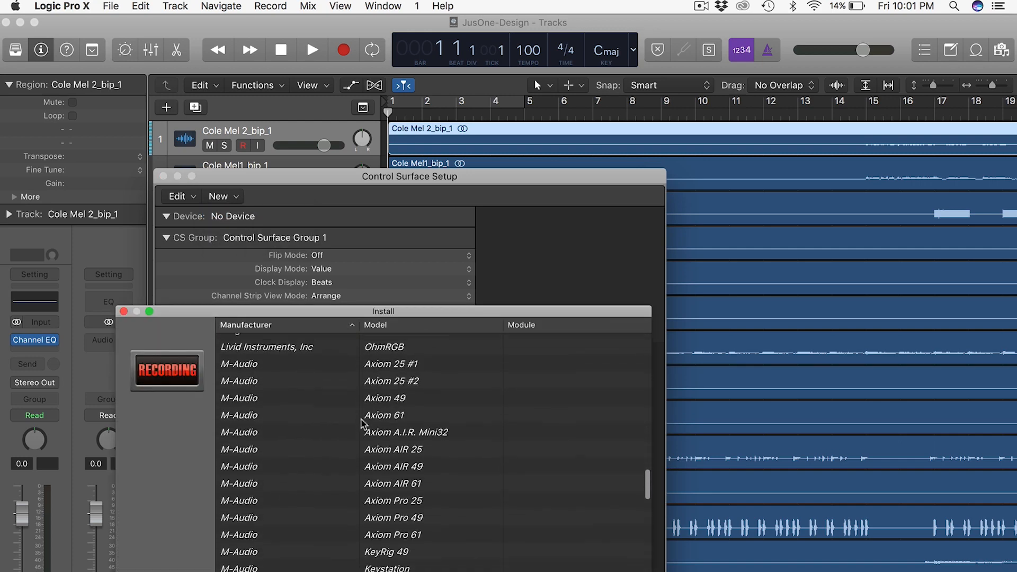
scroll("down", 3)
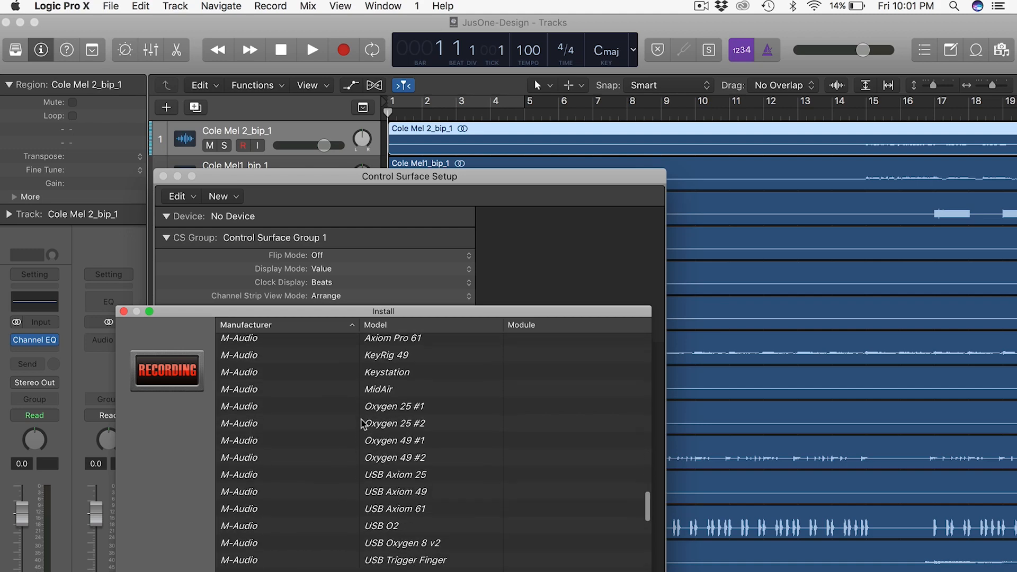
scroll("down", 3)
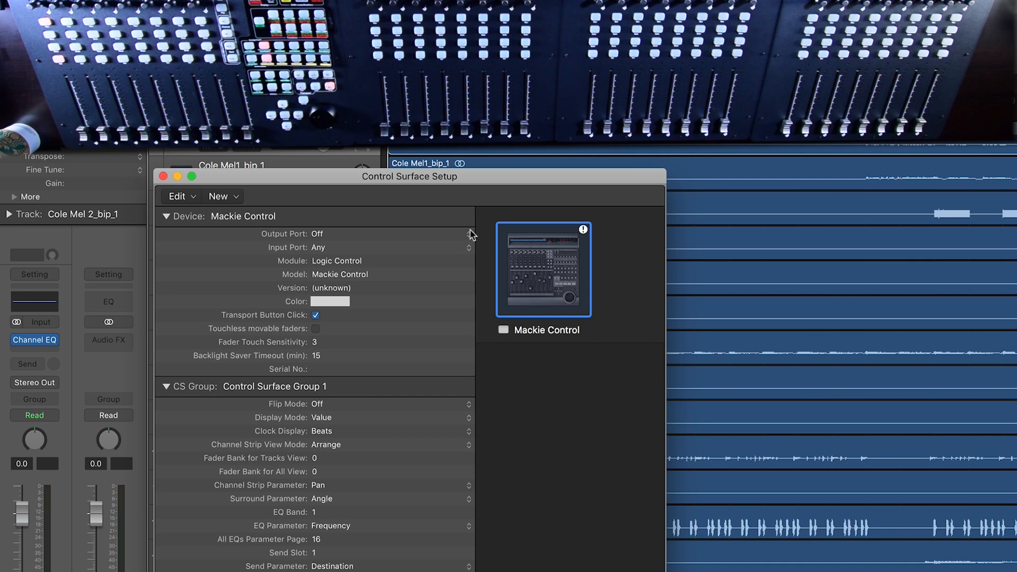
Step: Set Mackie Control output and input to iCON QCON Pro G2 V1.02, and begin another install
left_click(320, 233)
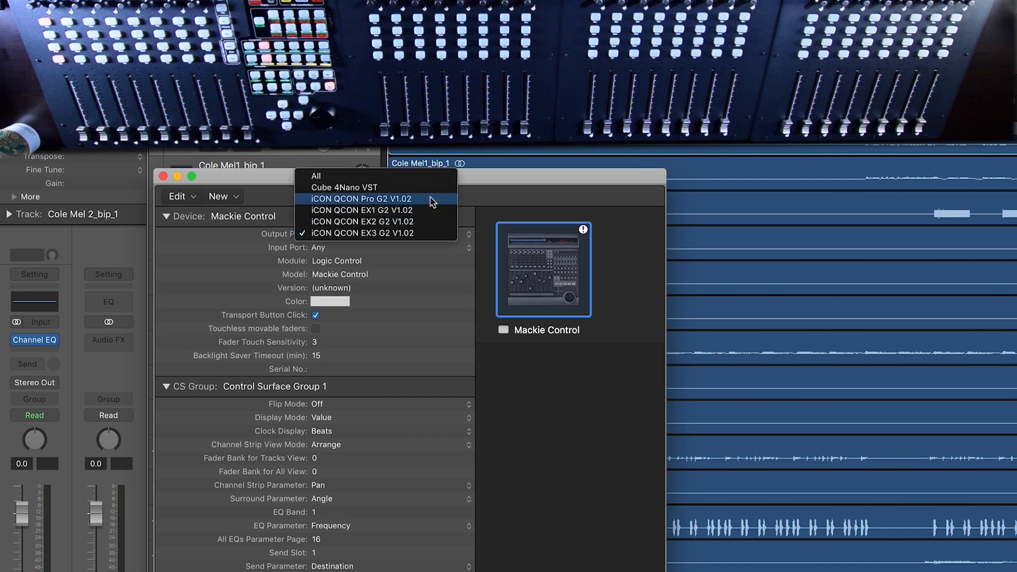
left_click(362, 198)
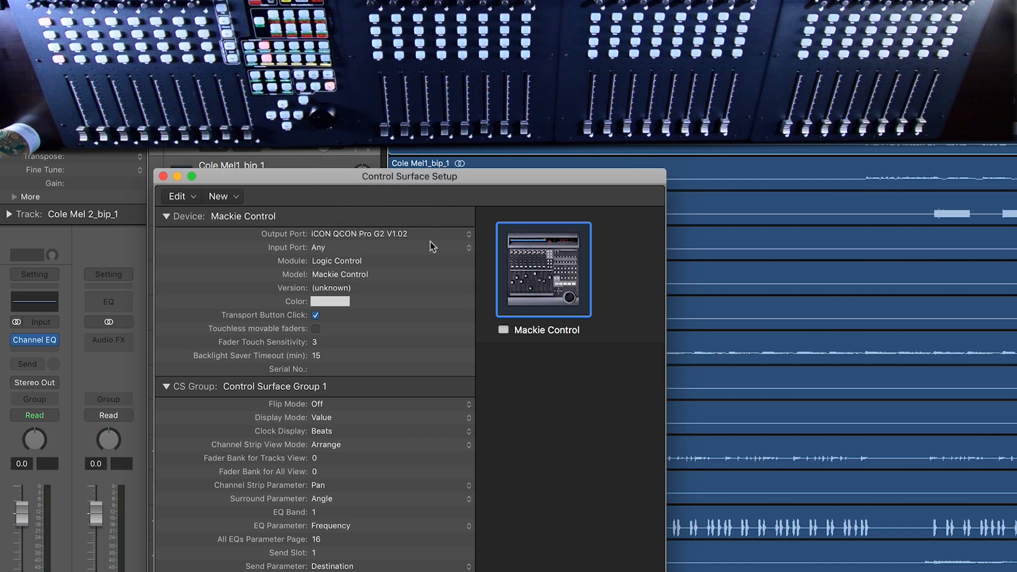
left_click(389, 248)
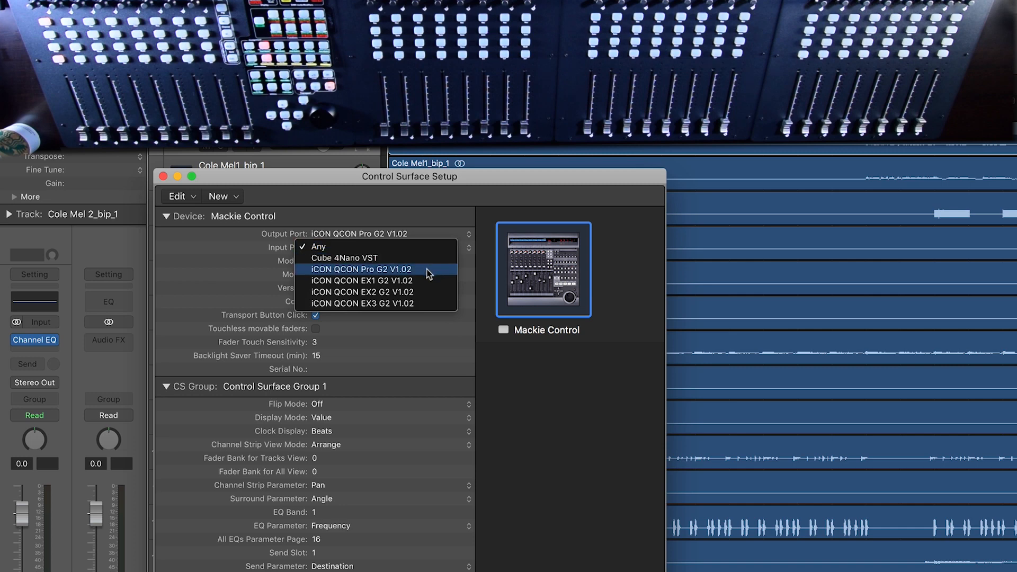
left_click(361, 269)
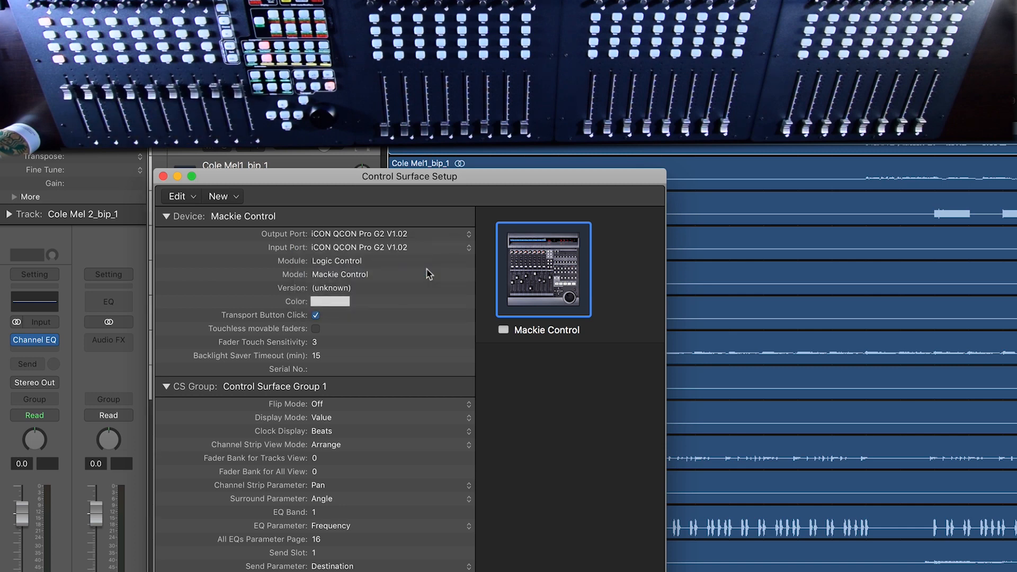
left_click(221, 176)
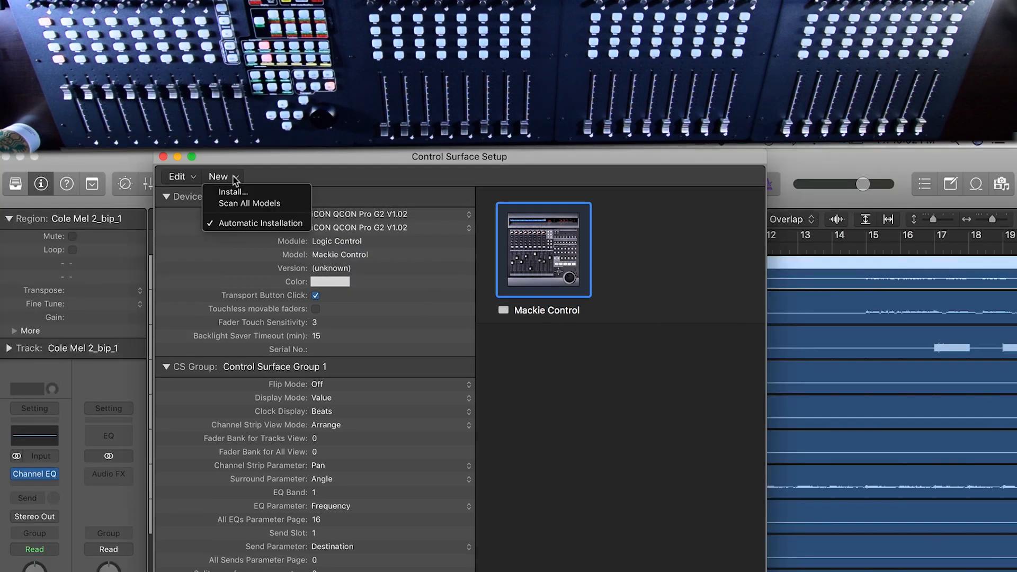
mouse_move(233, 192)
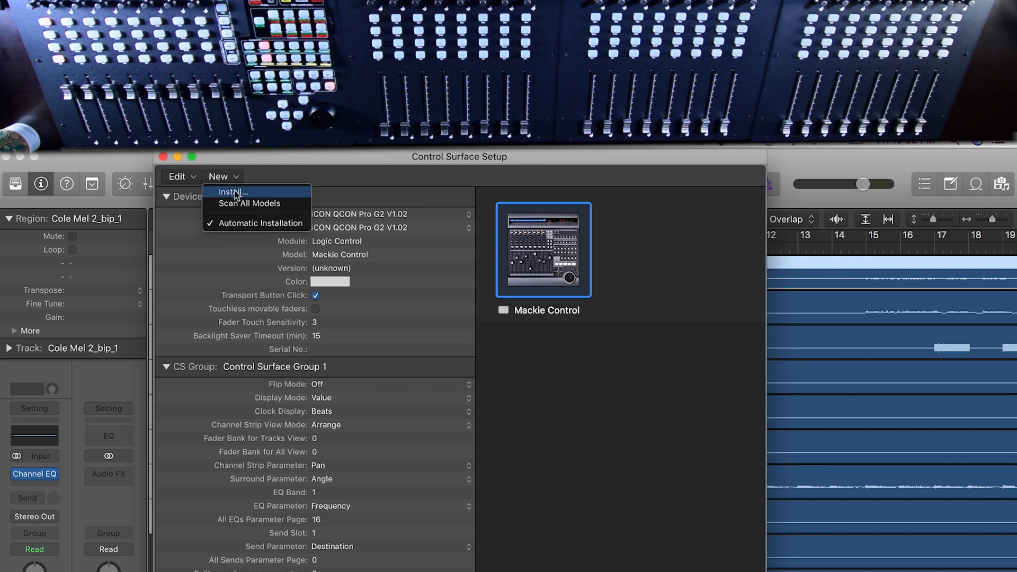
left_click(231, 191)
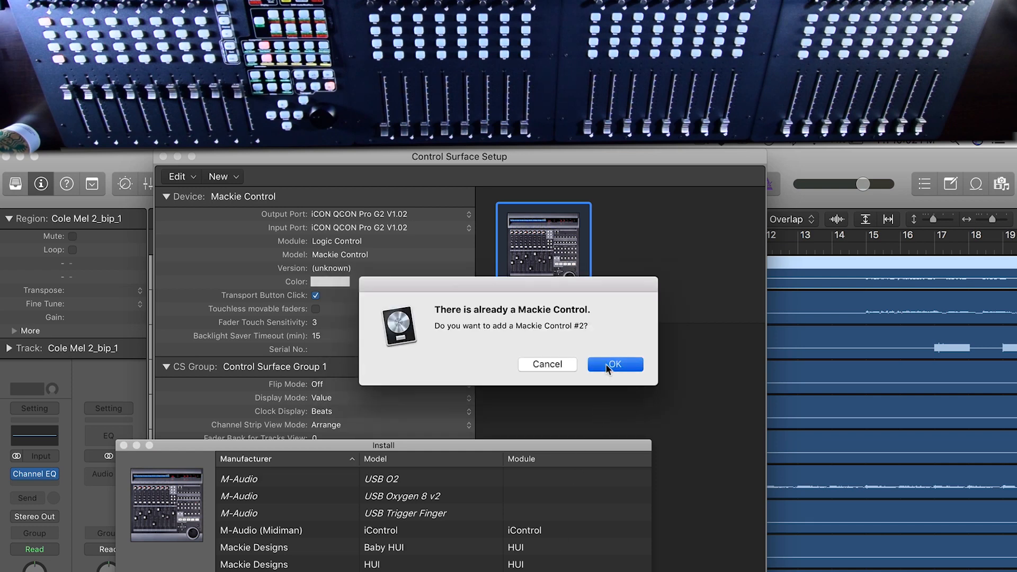
Step: Confirm the second Mackie Control and route its output and input to iCON QCON EX1 G2
left_click(615, 364)
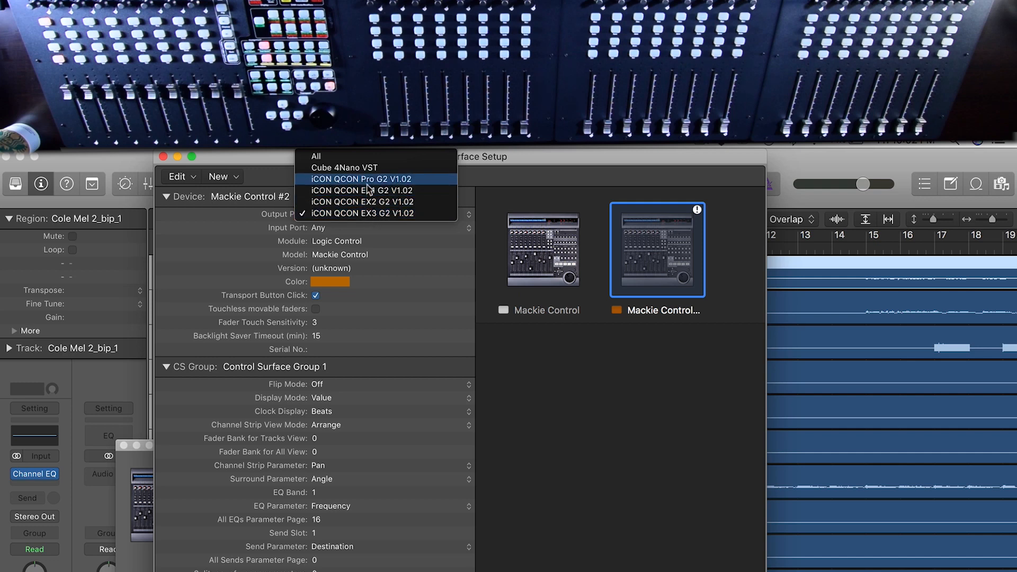
mouse_move(371, 190)
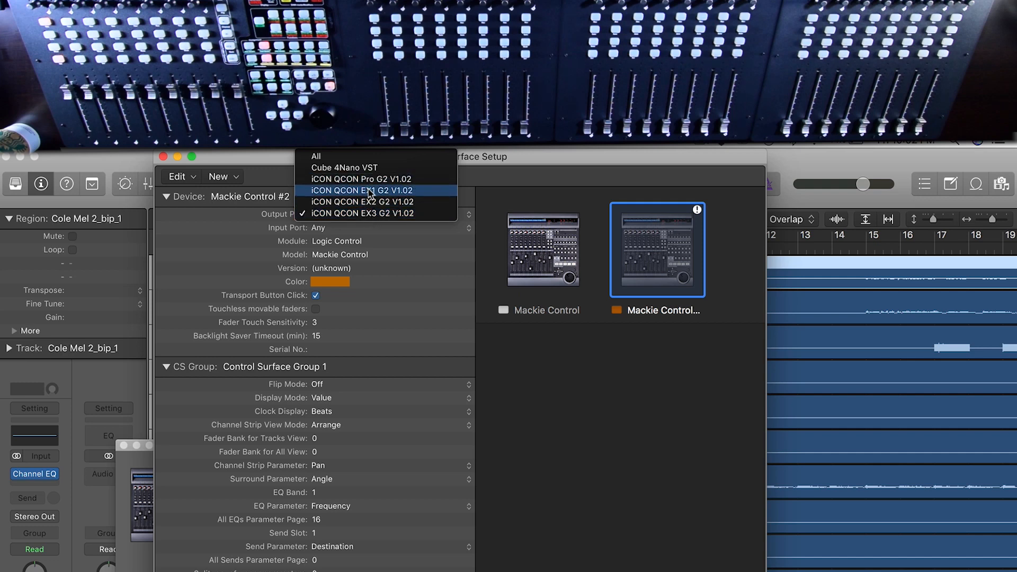
left_click(360, 190)
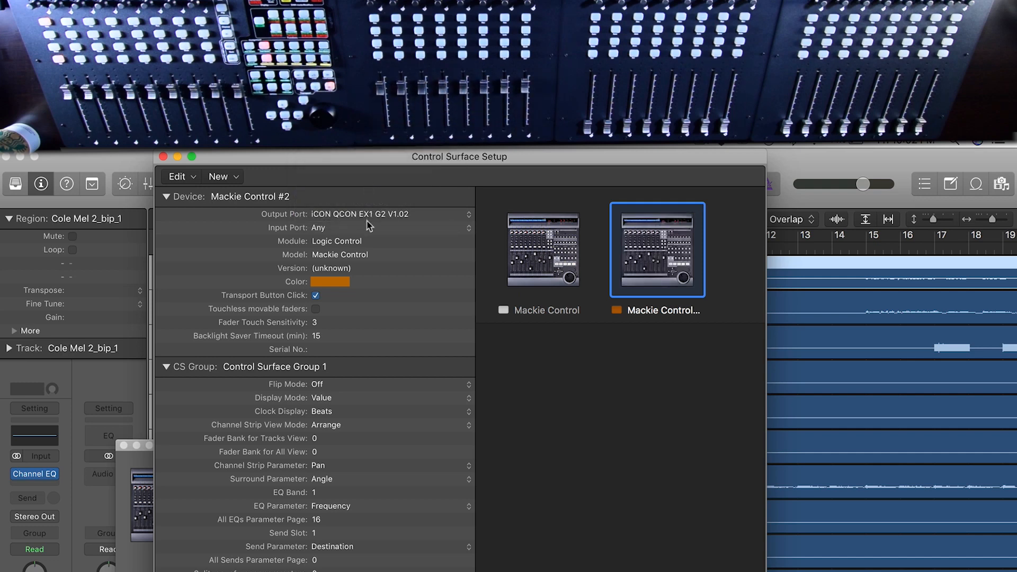
left_click(389, 228)
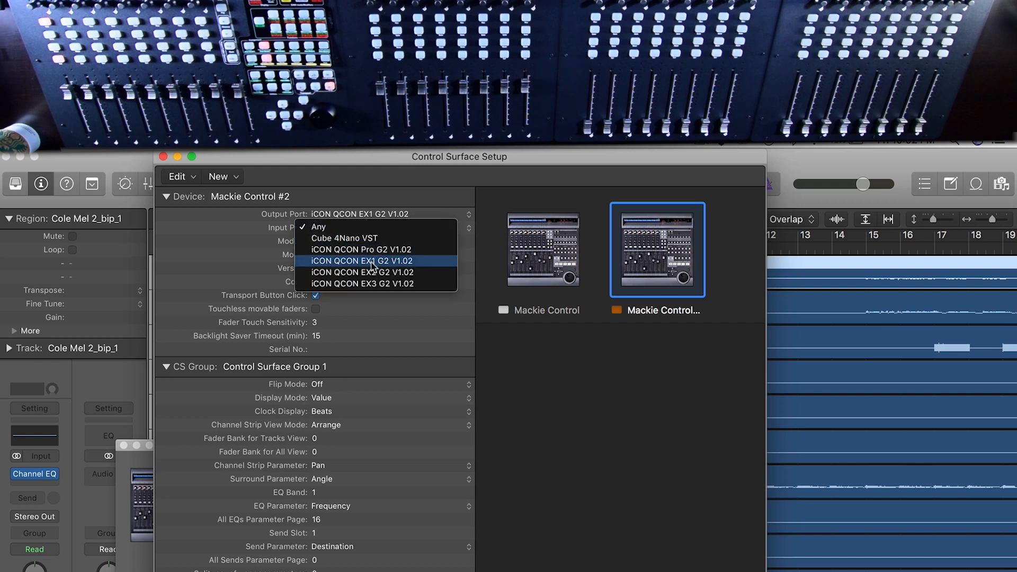
left_click(362, 260)
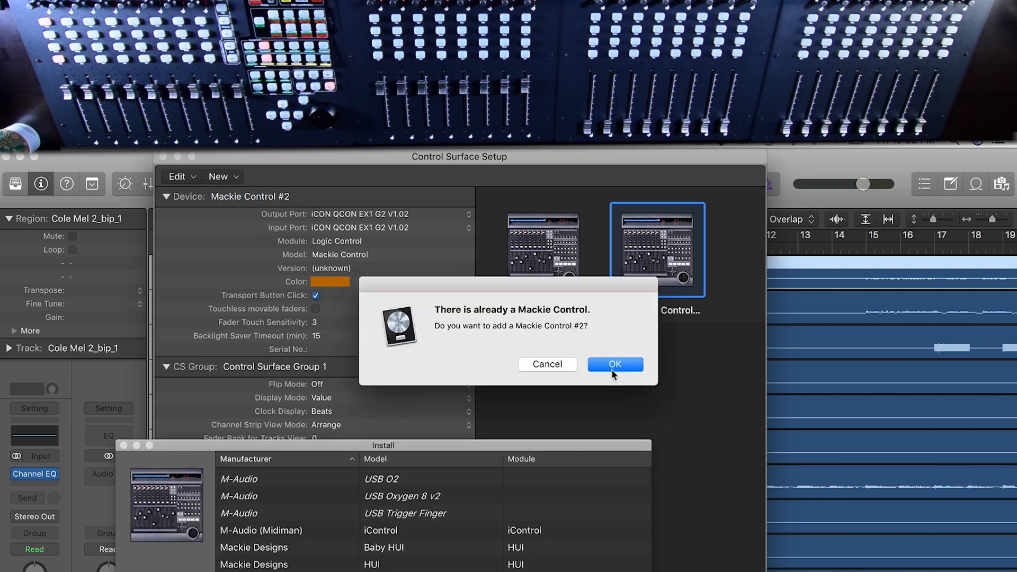
Step: Confirm the third Mackie Control and set its input port to iCON QCON EX2 G2
left_click(615, 364)
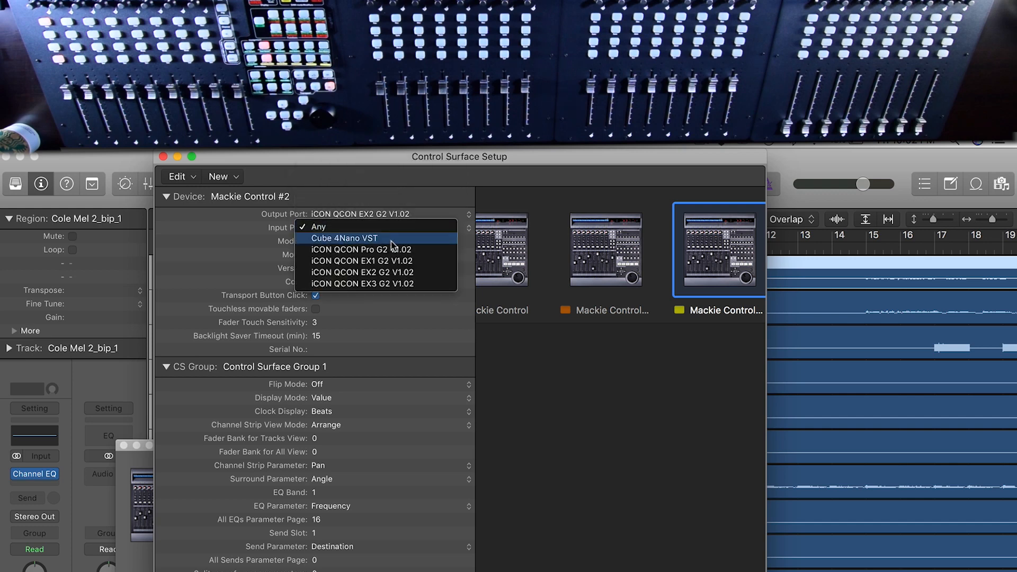
mouse_move(394, 273)
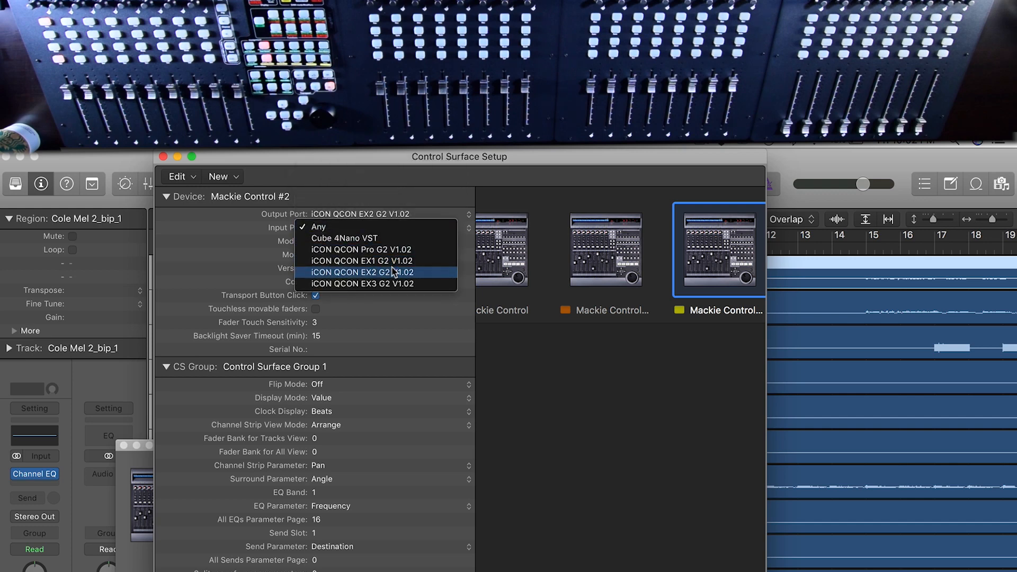
left_click(363, 272)
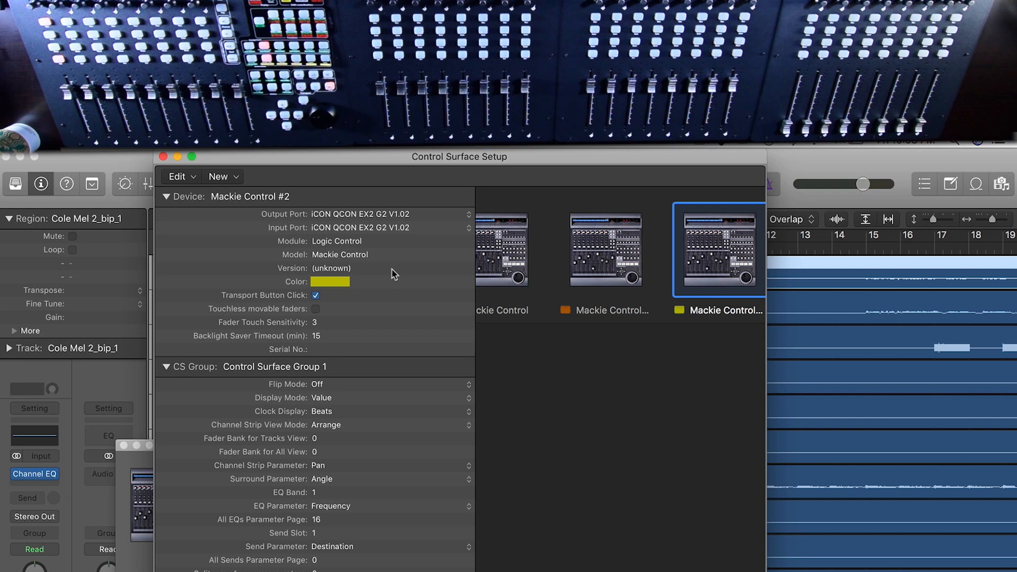
mouse_move(241, 187)
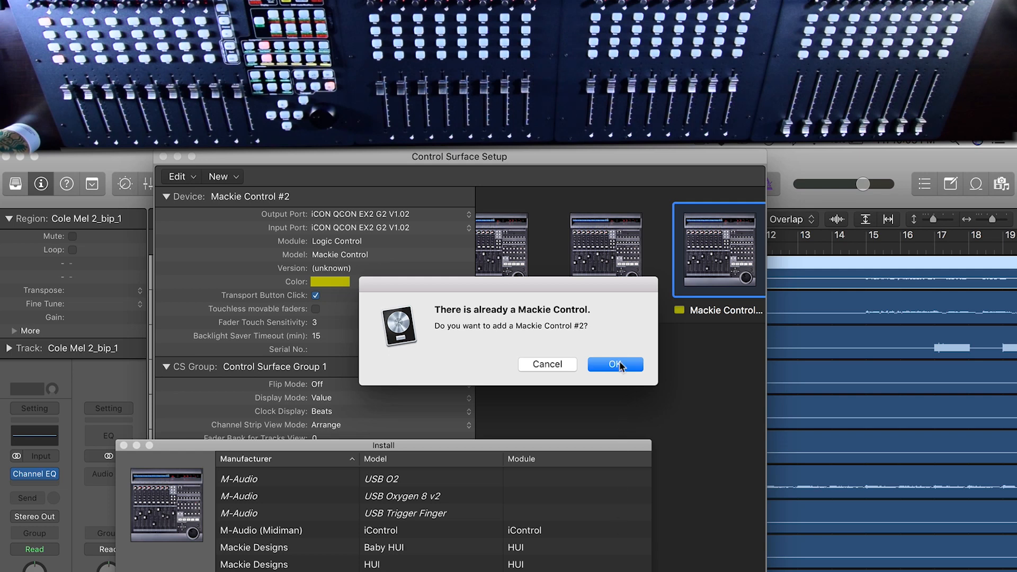
Step: Confirm the fourth Mackie Control and set its input port to iCON QCON EX3 G2
left_click(615, 364)
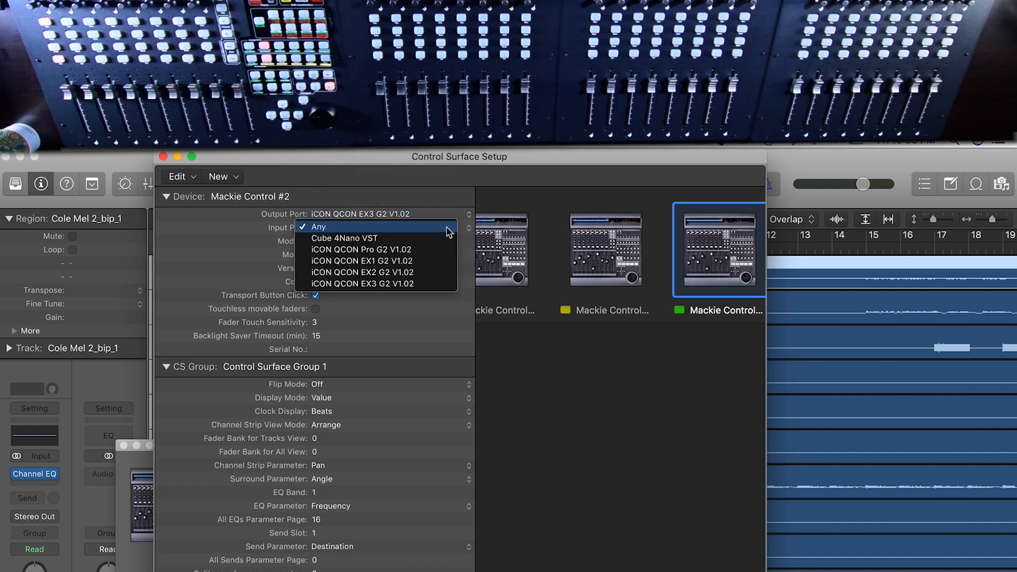
left_click(363, 283)
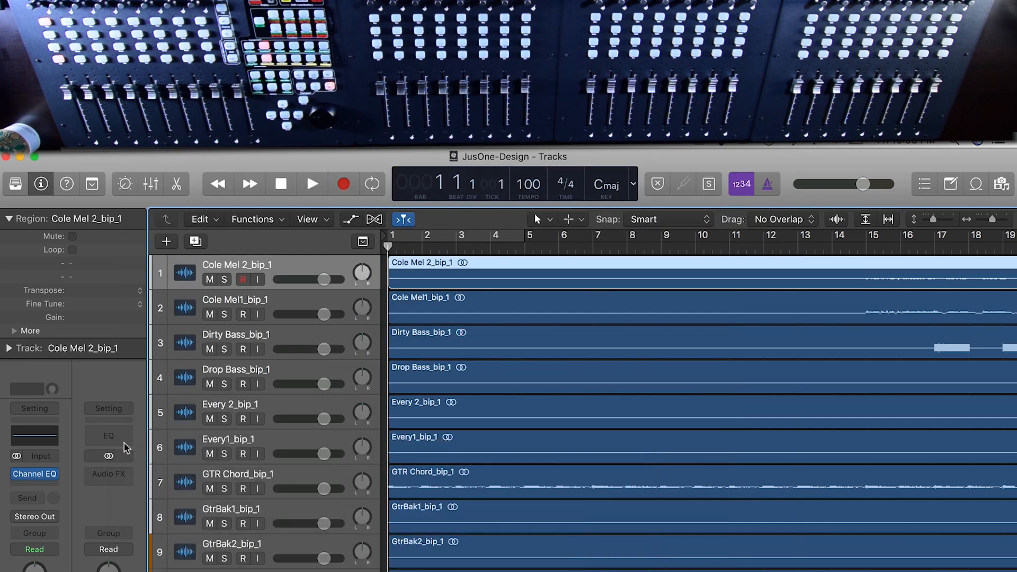
mouse_move(126, 447)
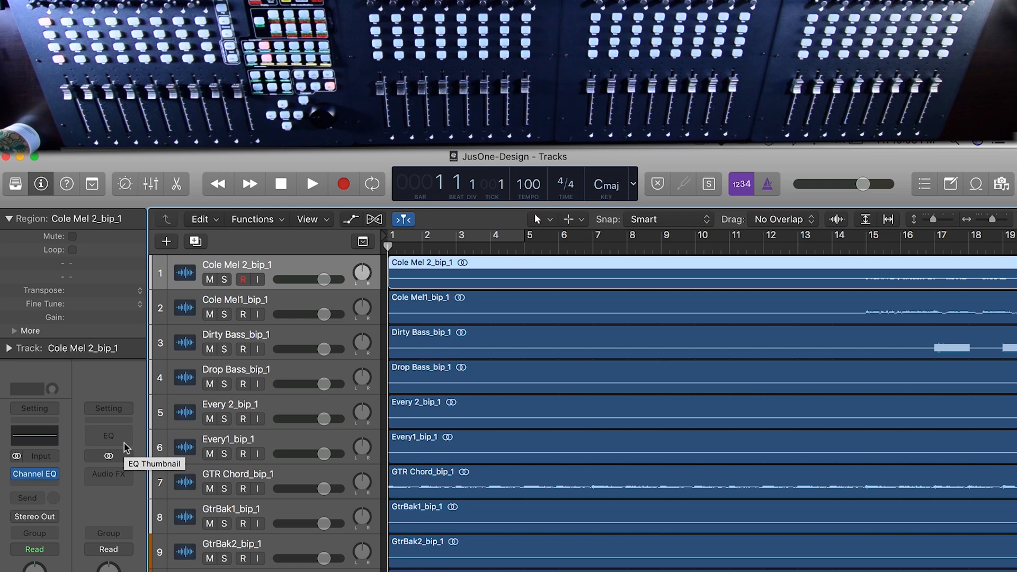
left_click(312, 184)
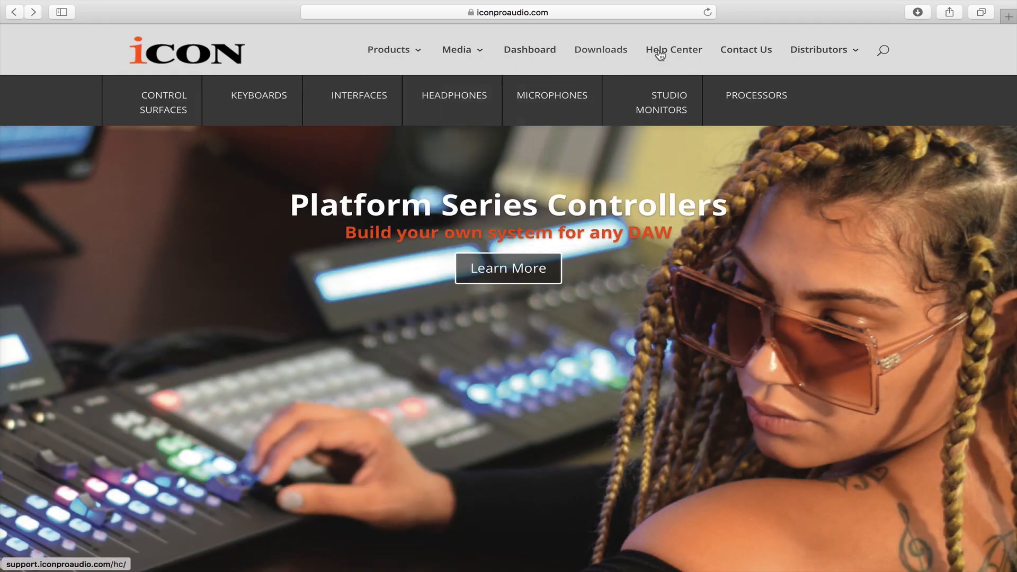
Step: Browse the Help Center's Community topics and search for 'How to set up G2'
left_click(674, 49)
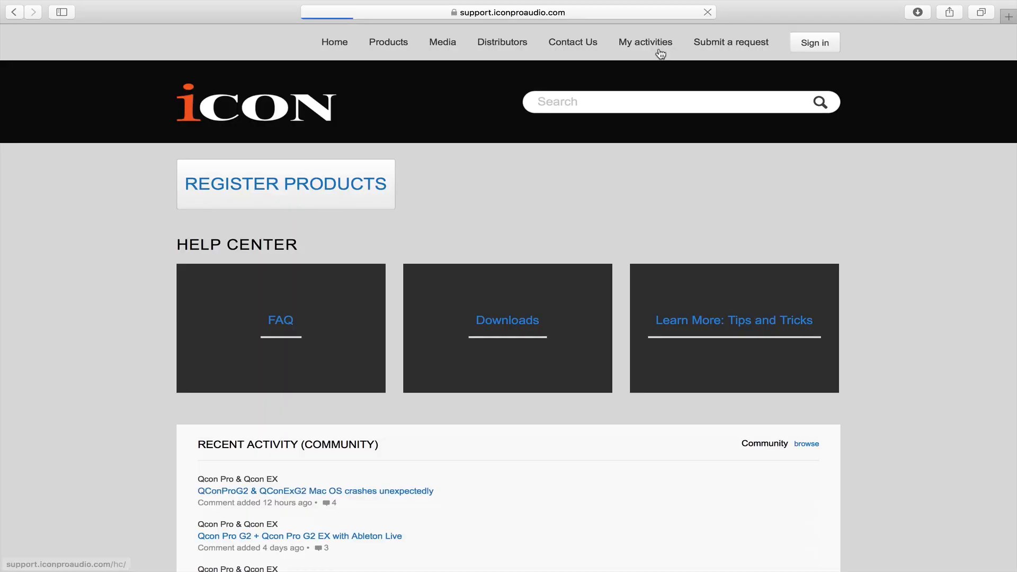
scroll("down", 3)
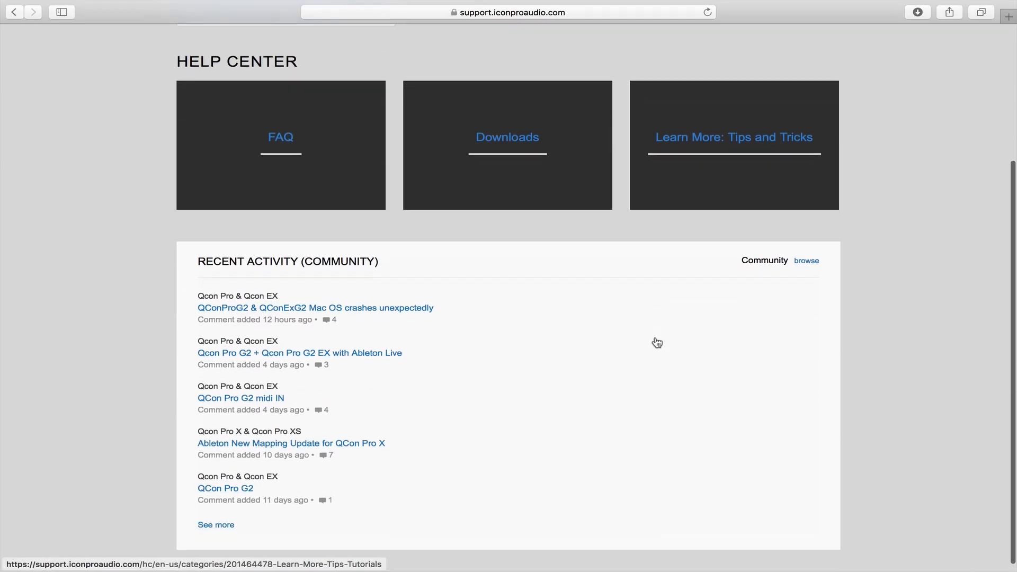
mouse_move(806, 262)
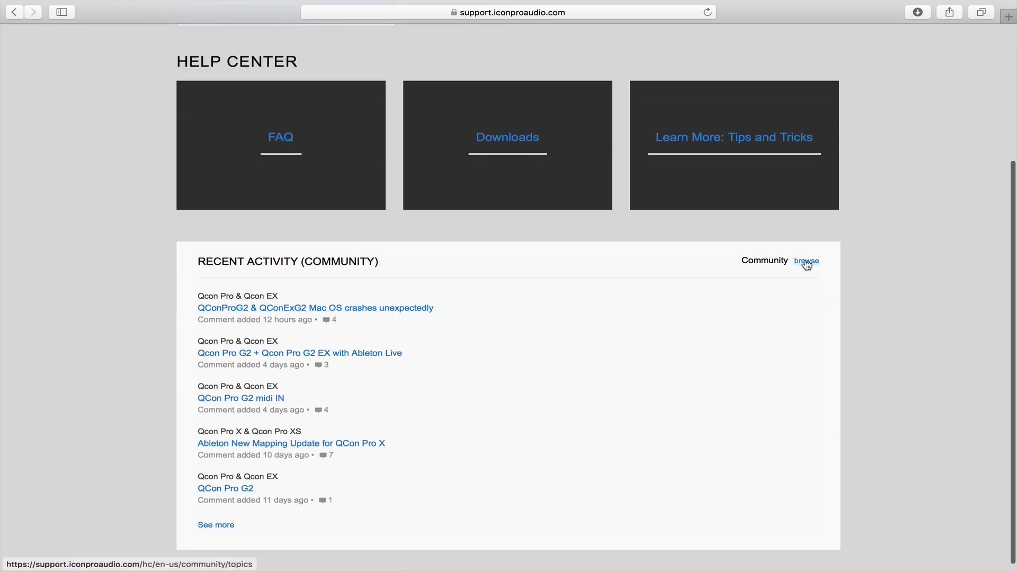
left_click(807, 262)
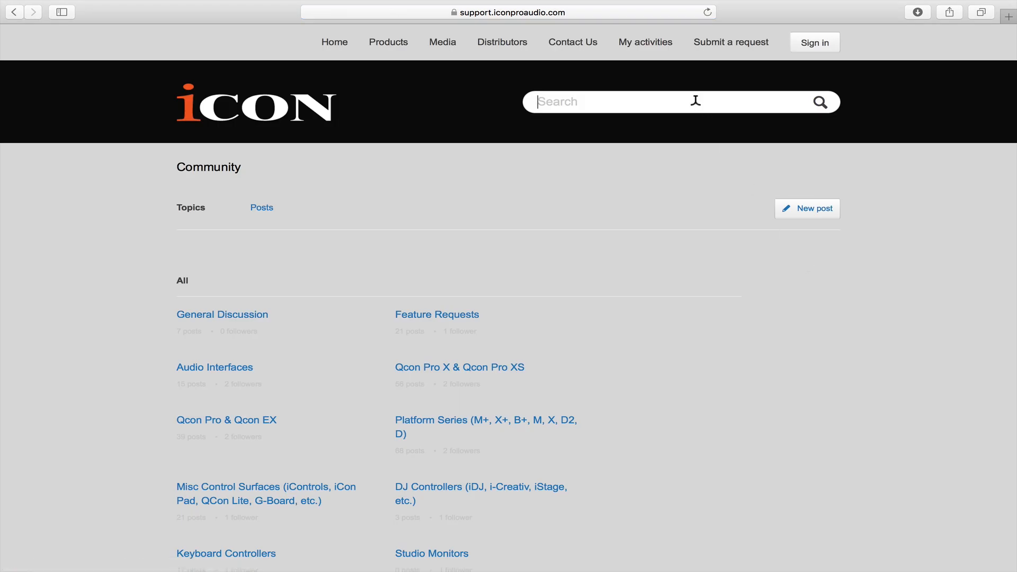
type("How to set up")
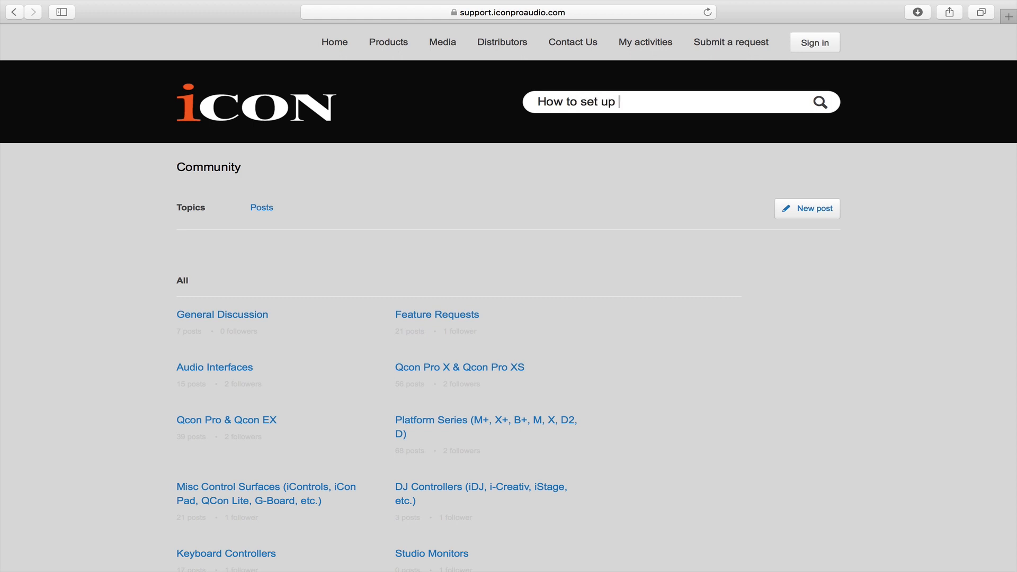
type("G2")
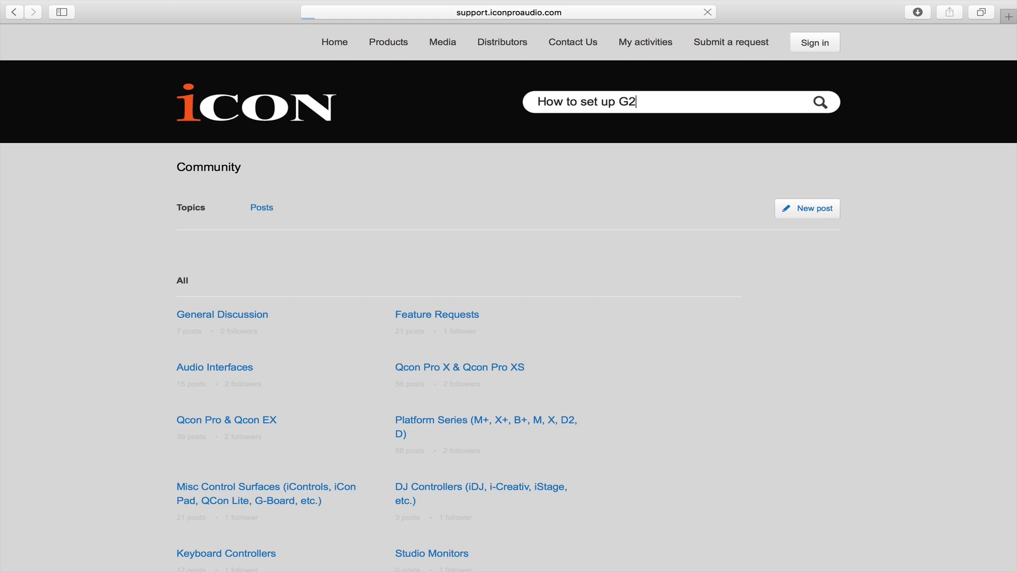